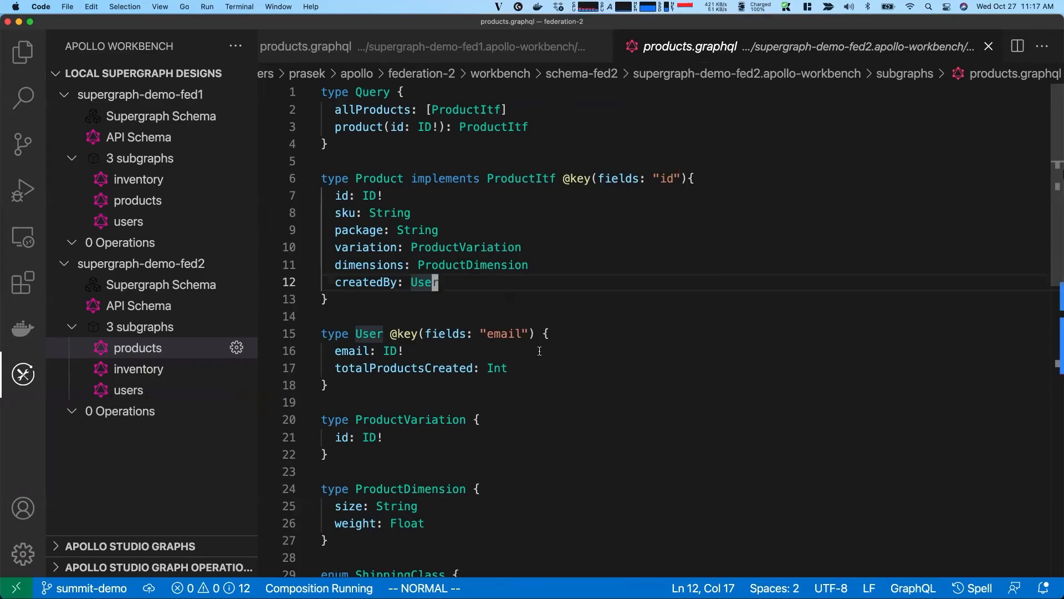
# Open the supergraph-demo-fed1 products.graphql schema from the Apollo Workbench sidebar
pyautogui.click(137, 200)
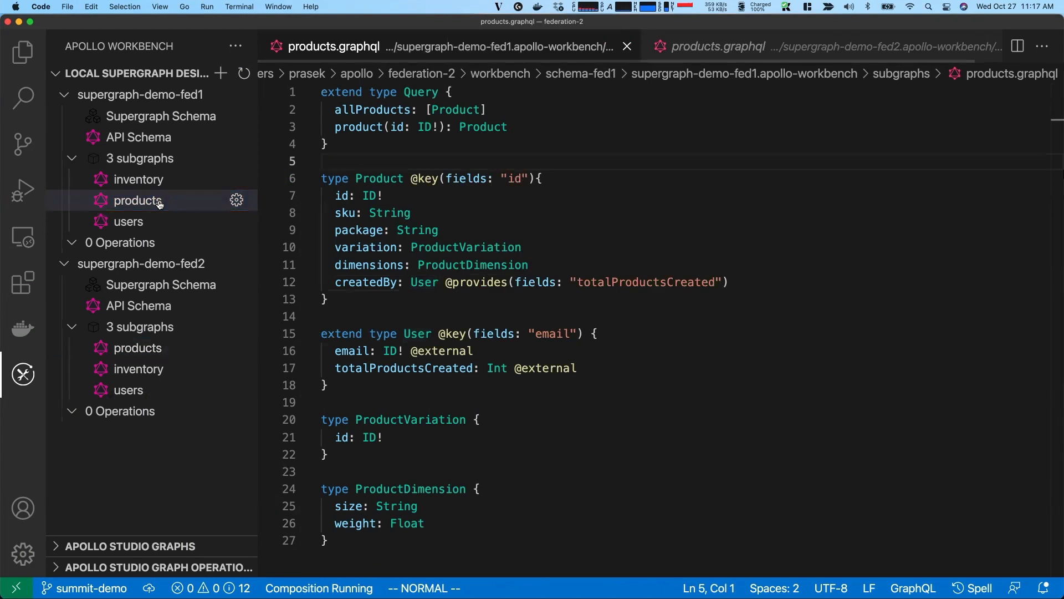
pyautogui.moveTo(188, 204)
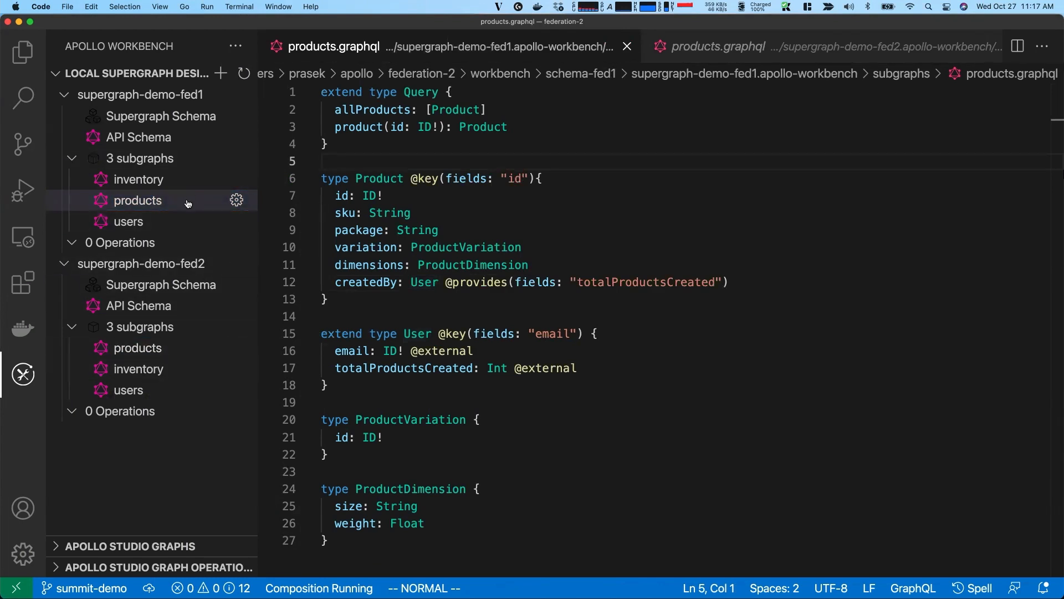
pyautogui.moveTo(193, 123)
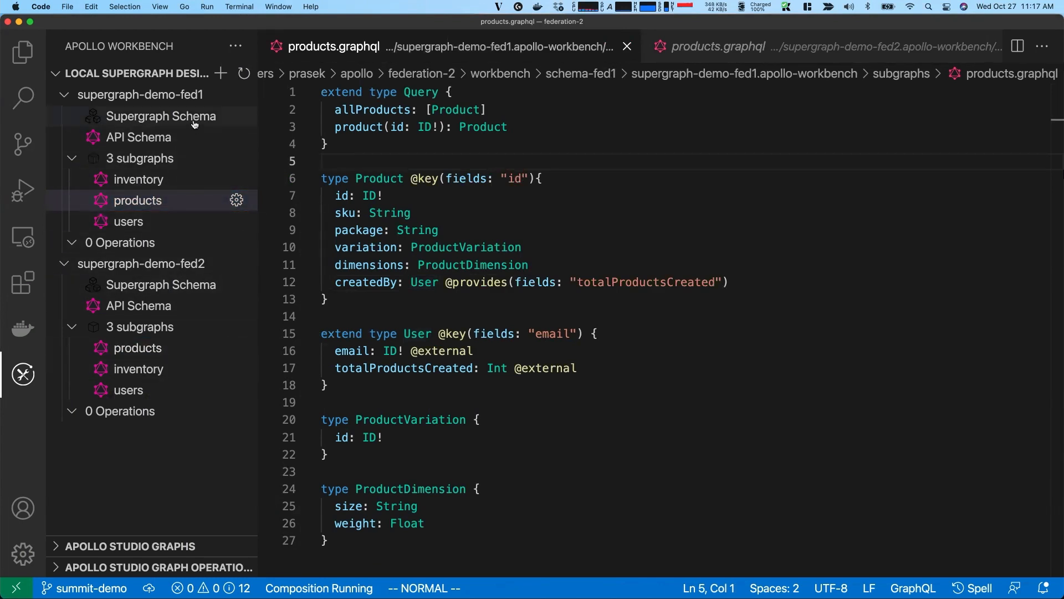
pyautogui.moveTo(22, 374)
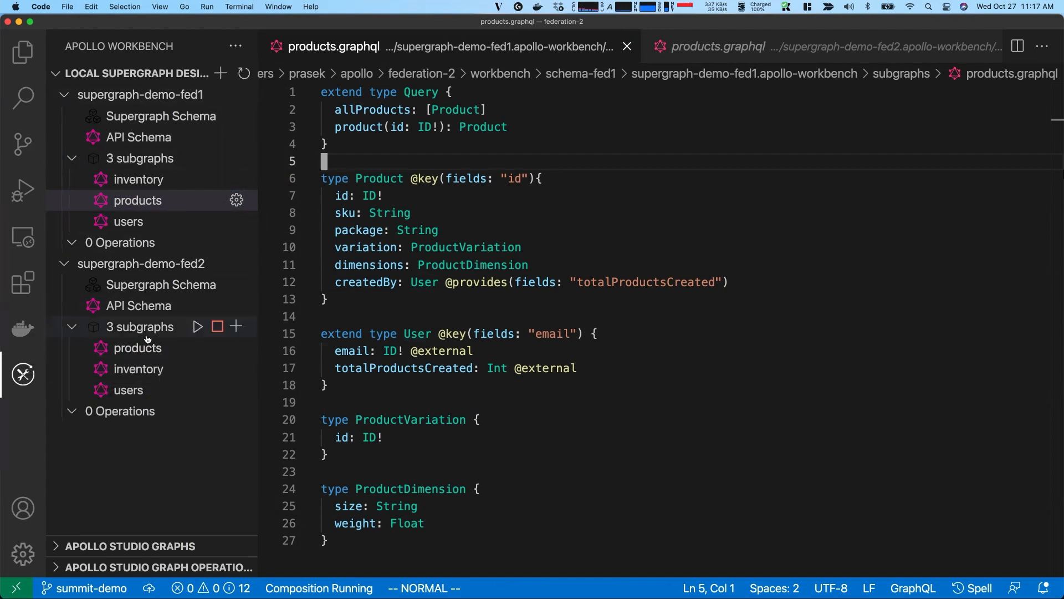
pyautogui.moveTo(426, 100)
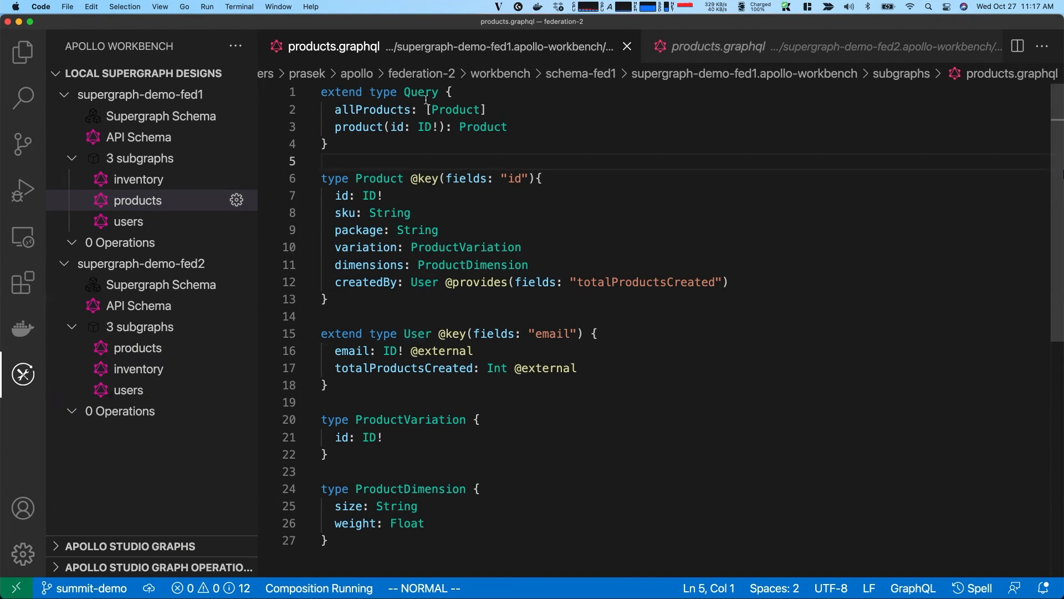
pyautogui.moveTo(729, 299)
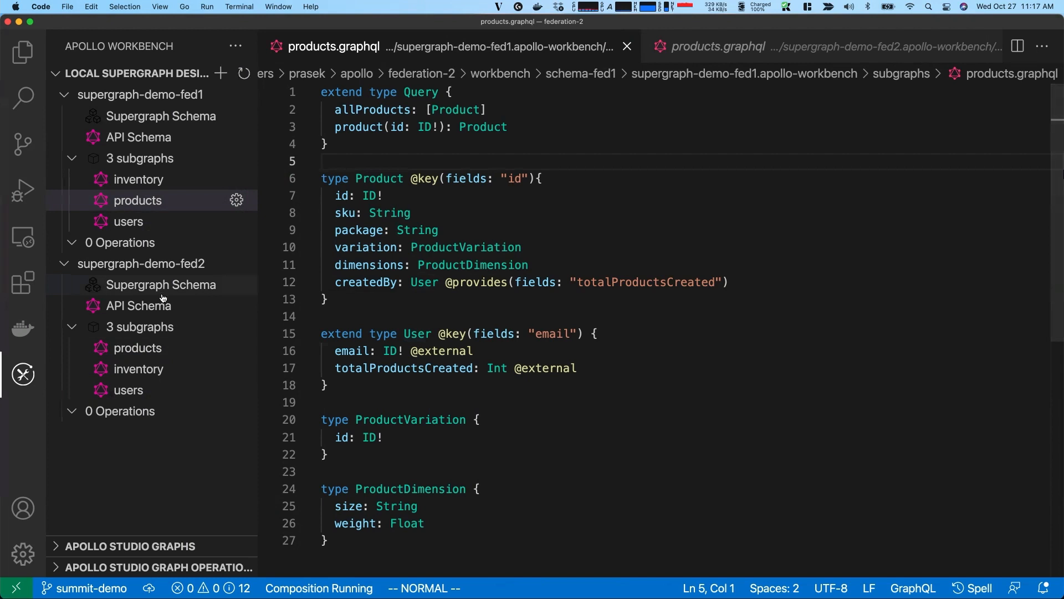
# Return to the fed2 products schema and scroll to its ShippingClass enum and ProductItf interface
pyautogui.click(137, 347)
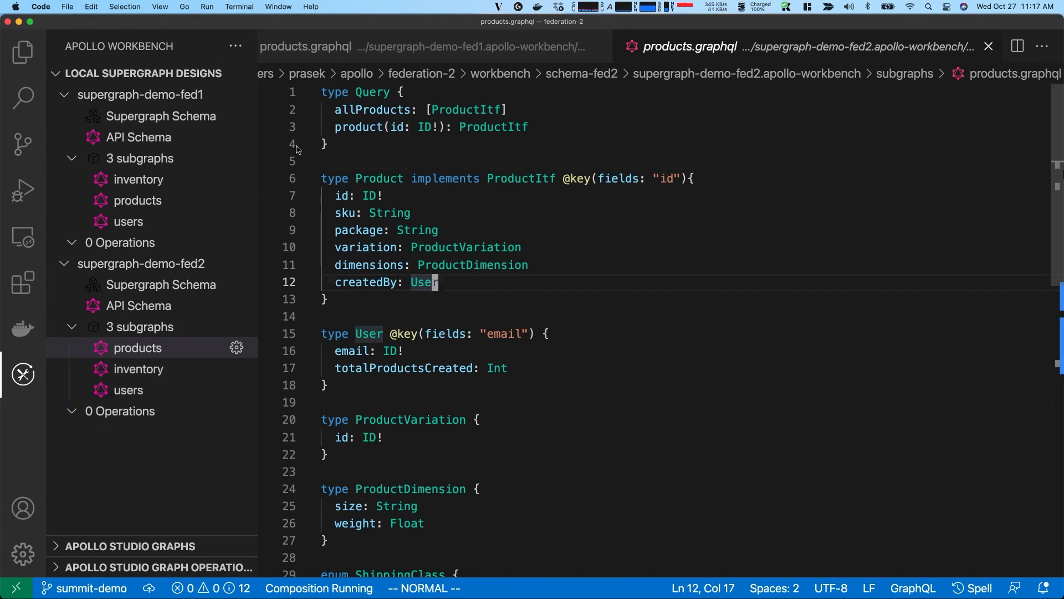
pyautogui.moveTo(349, 178)
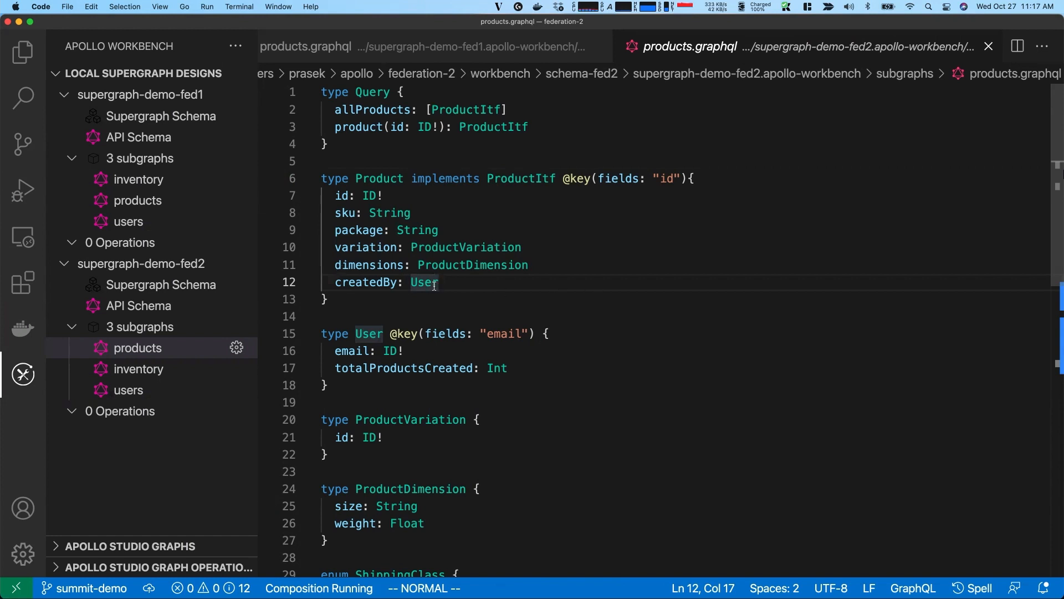
pyautogui.scroll(-3)
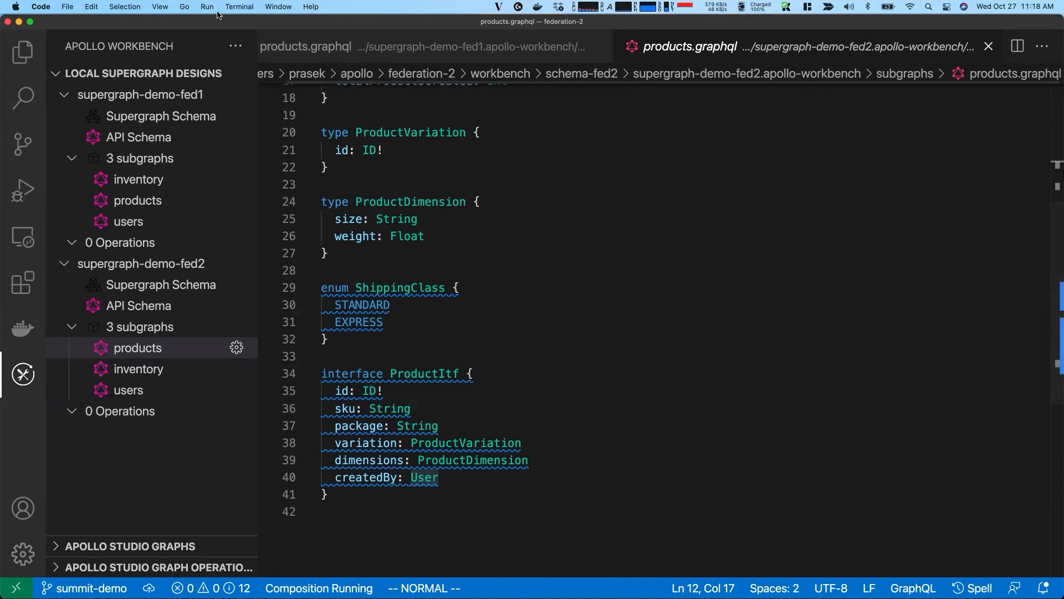
# Show the Problems panel's composition hints and jump to inventory.graphql's ProductItf.delivery interface
pyautogui.click(159, 7)
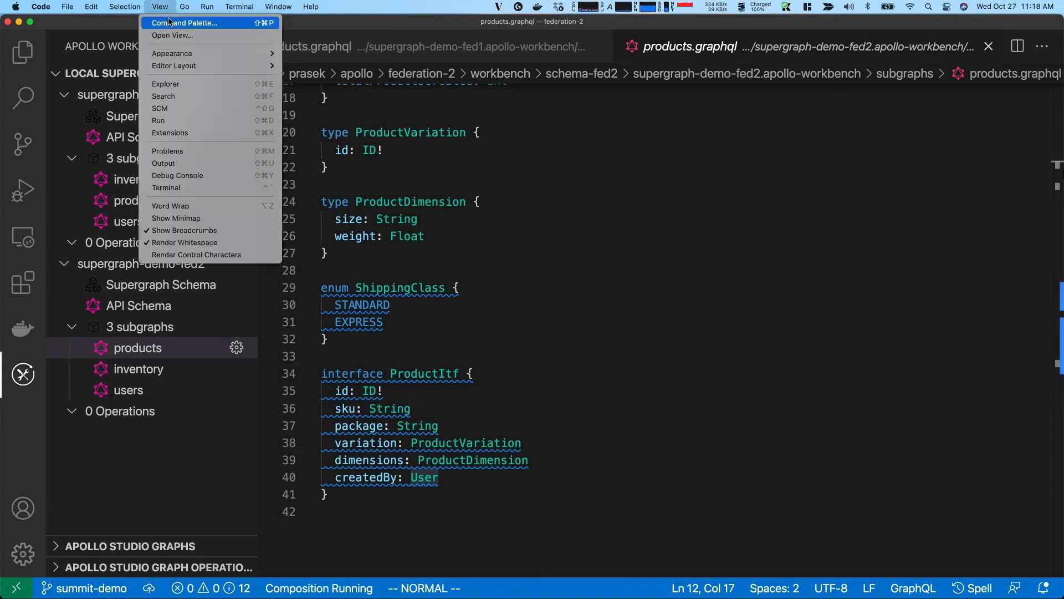
pyautogui.click(168, 150)
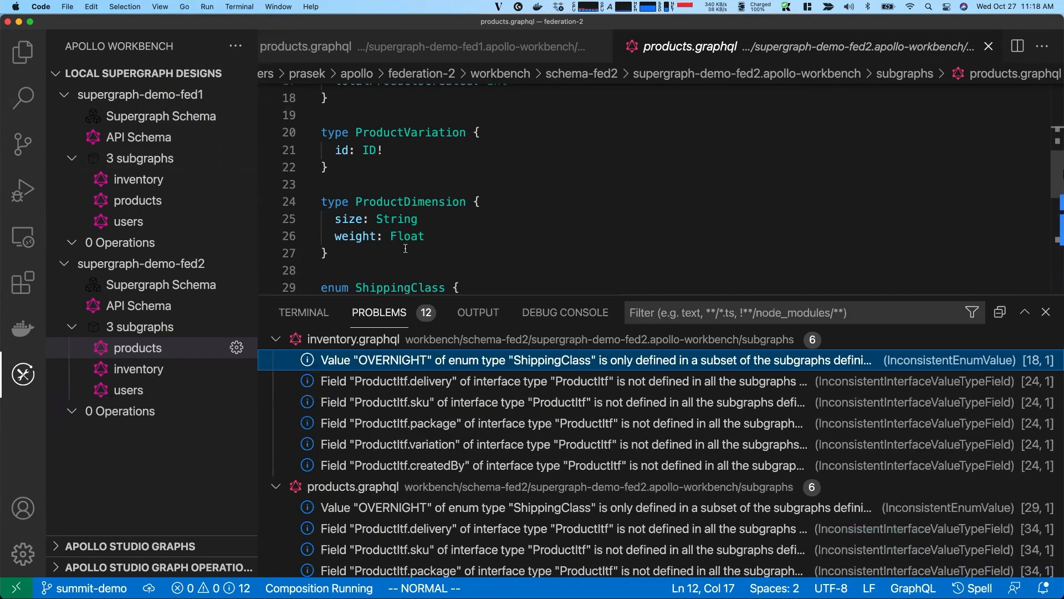
pyautogui.moveTo(399, 334)
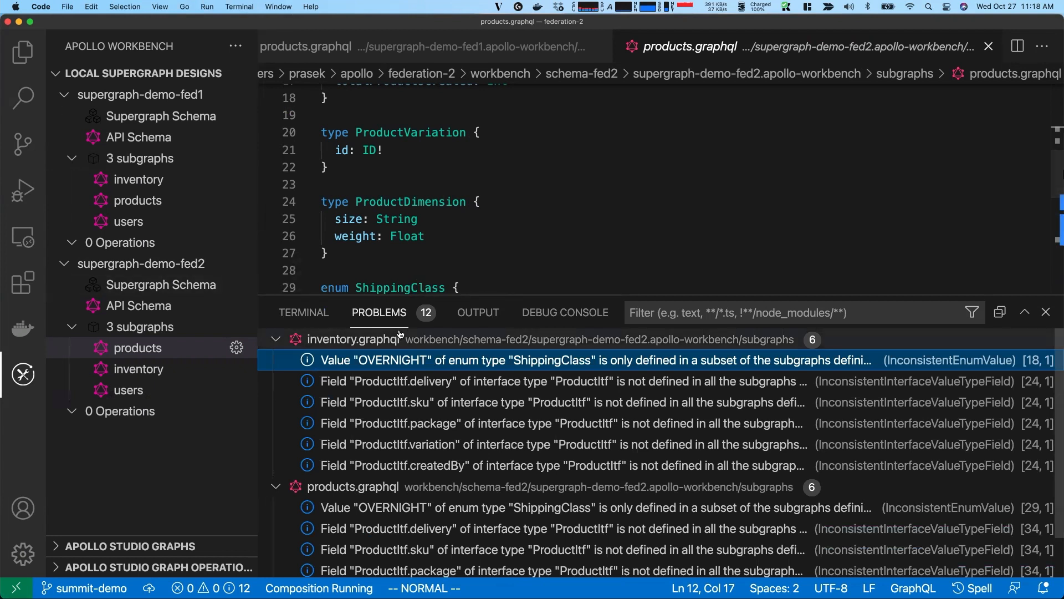
pyautogui.click(595, 360)
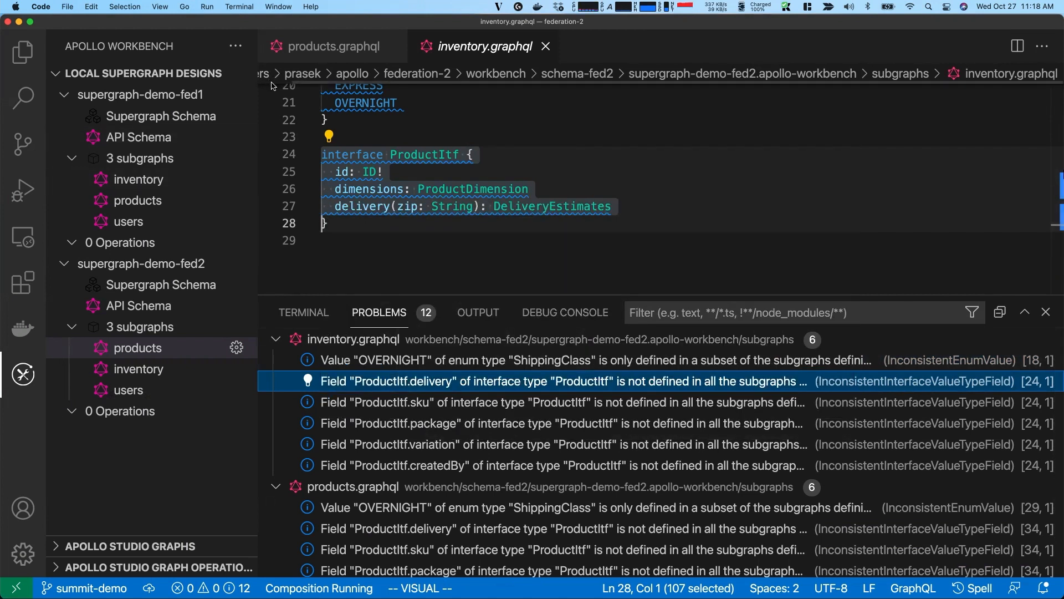
# Run 'make demo-managed' in the integrated terminal, reaching the Apollo graph reference prompt
pyautogui.click(304, 312)
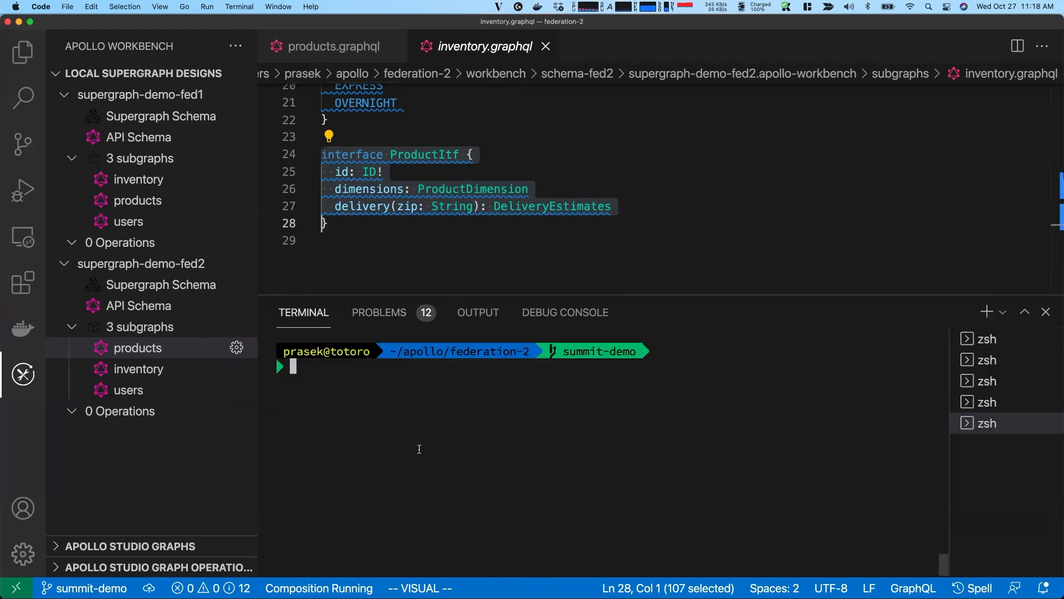
pyautogui.write('make demo-managed')
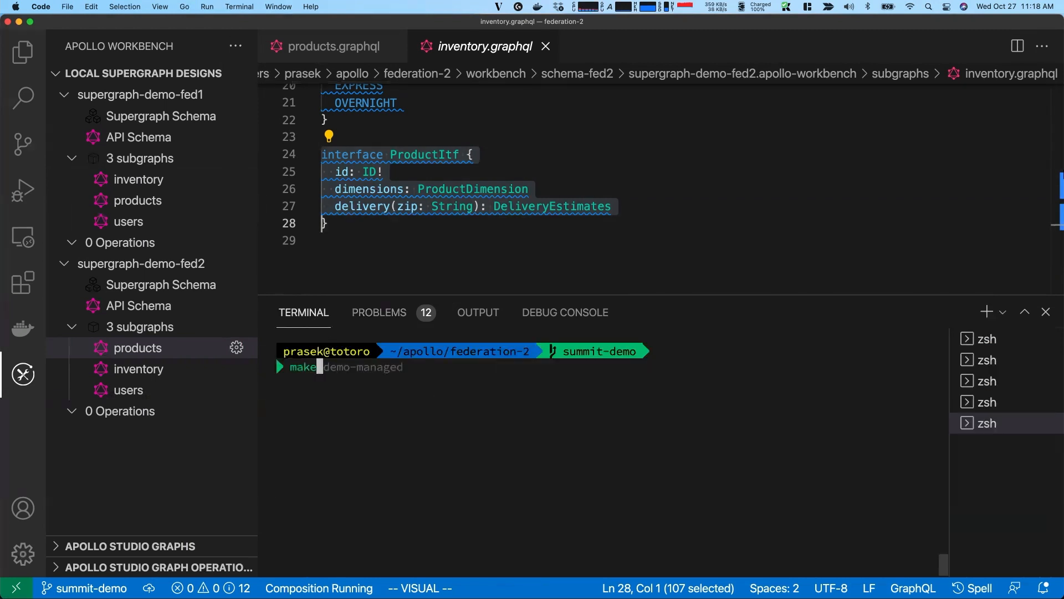
pyautogui.press('Return')
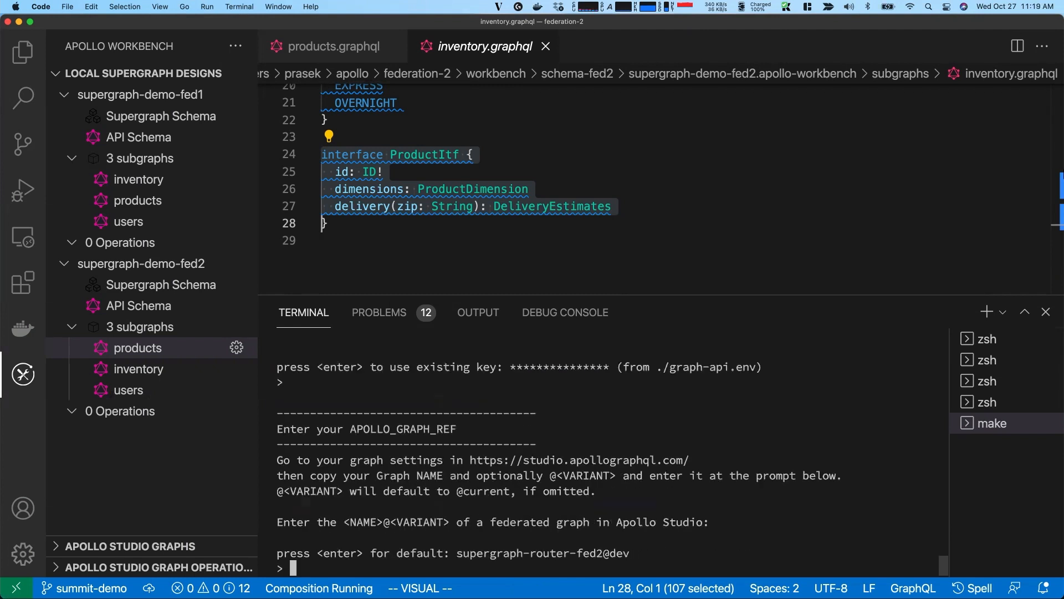
pyautogui.moveTo(427, 509)
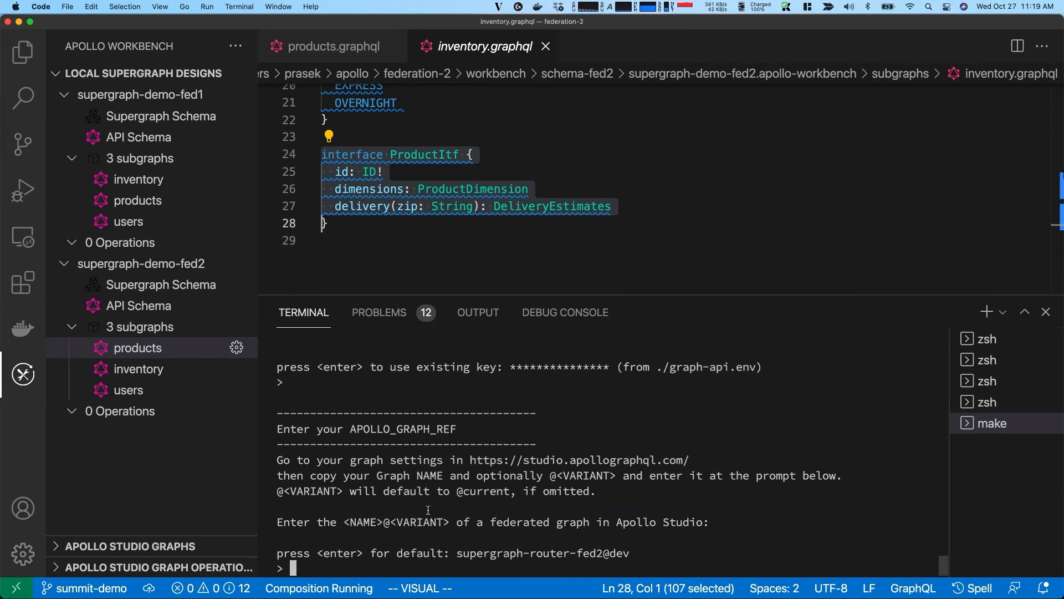
pyautogui.moveTo(543, 535)
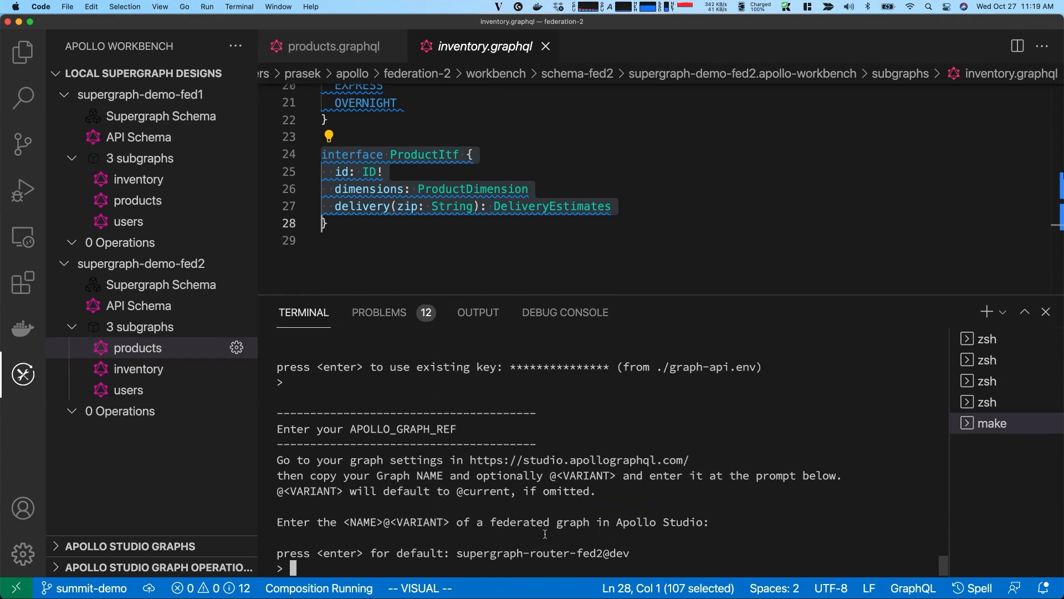
pyautogui.moveTo(541, 501)
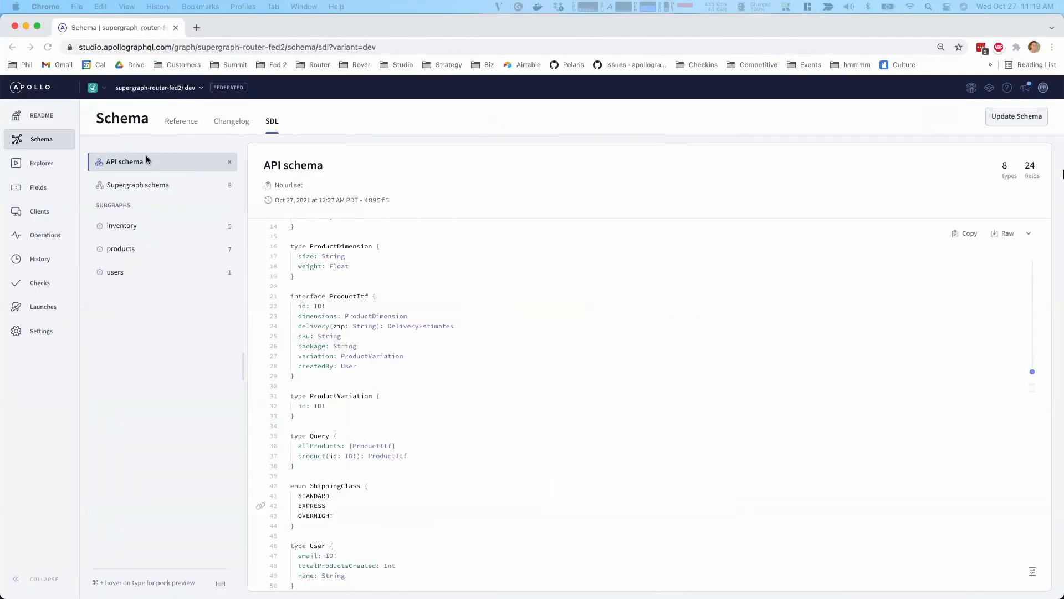
# View the products subgraph's SDL, then the inventory subgraph's SDL in Apollo Studio
pyautogui.click(121, 248)
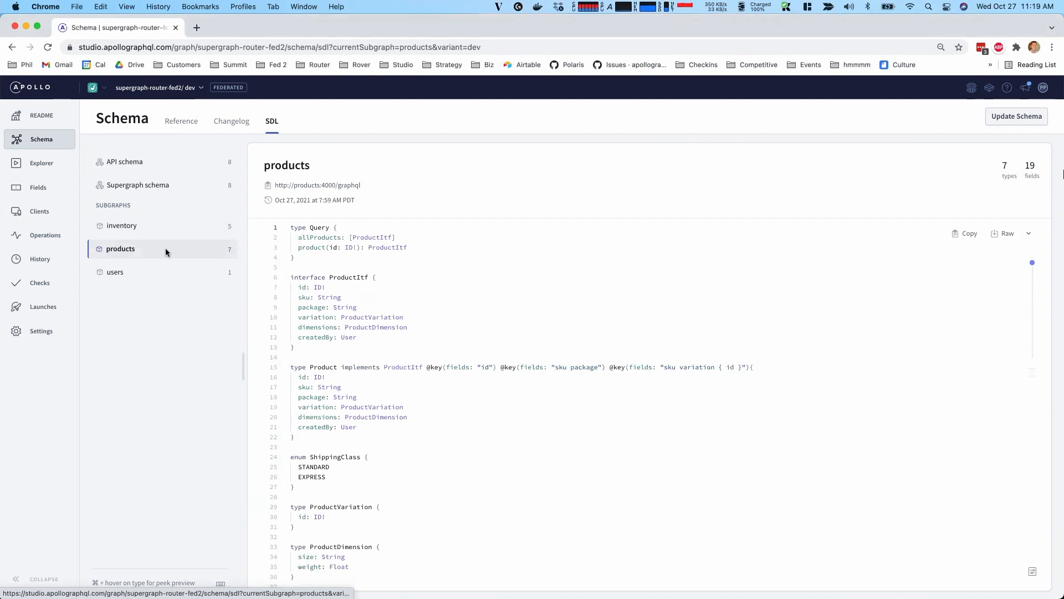
pyautogui.moveTo(122, 230)
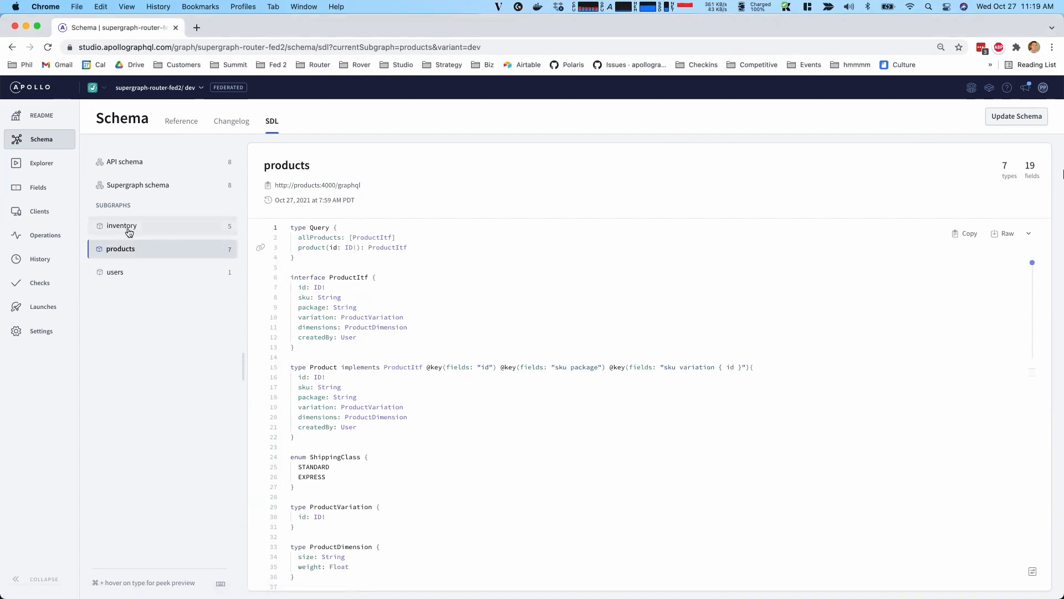
pyautogui.click(122, 225)
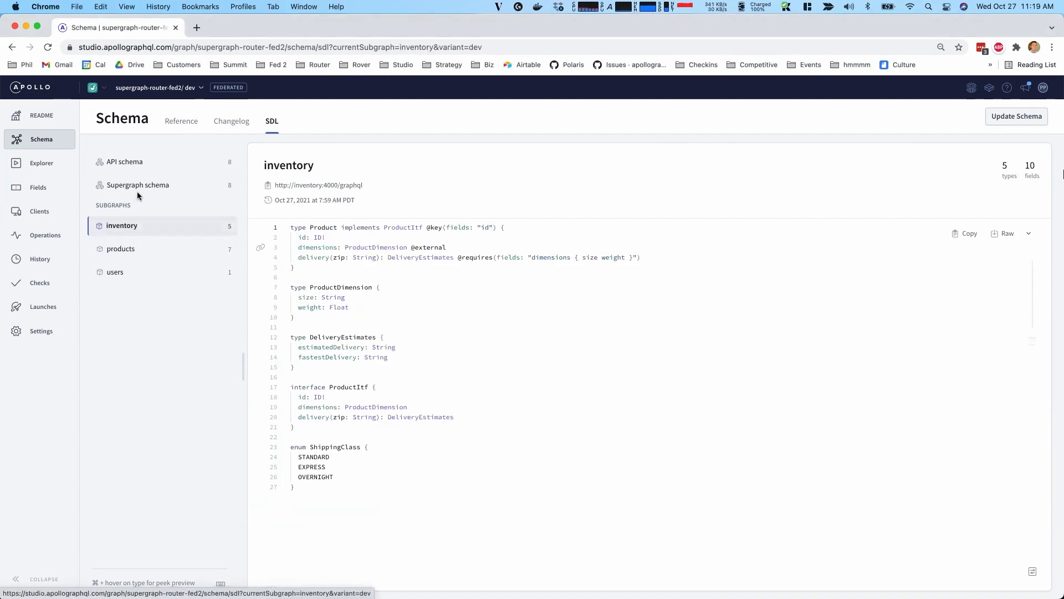
# Review the composed supergraph schema's join__ directives down to Product, ProductDimension and ProductItf
pyautogui.click(137, 186)
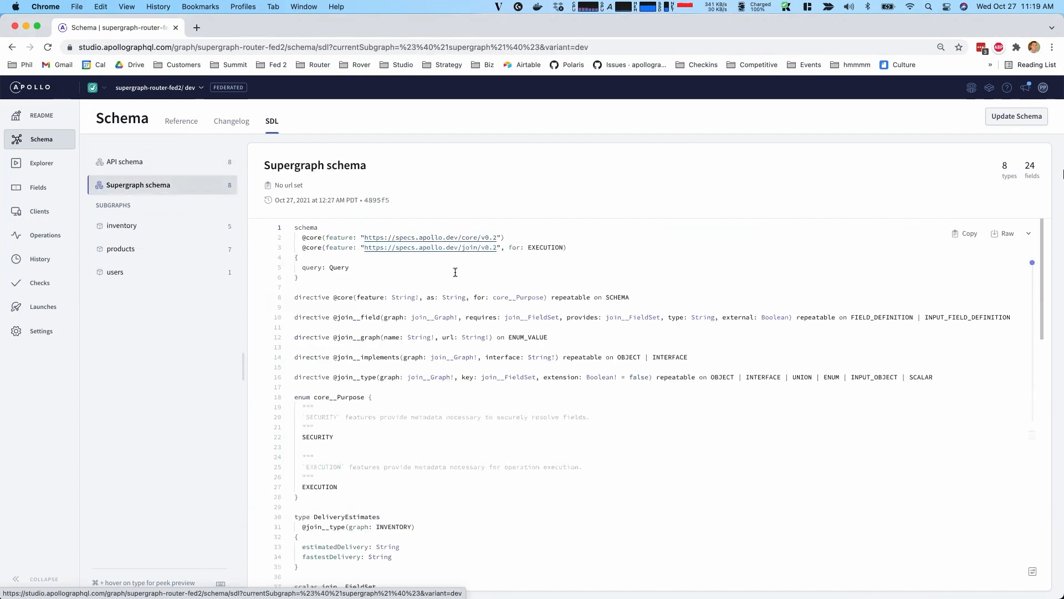
pyautogui.scroll(-3)
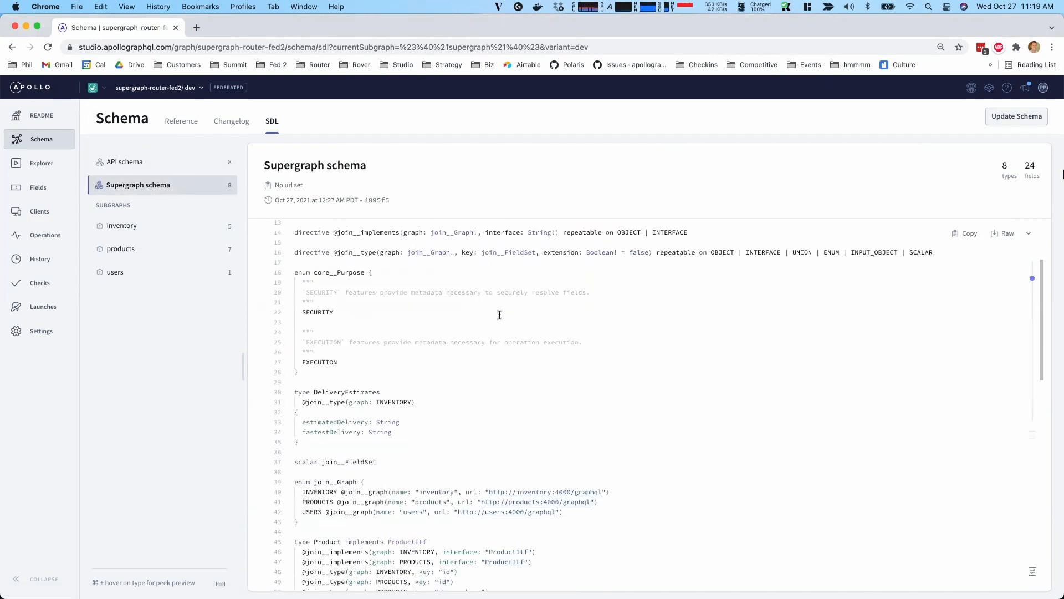
pyautogui.scroll(-3)
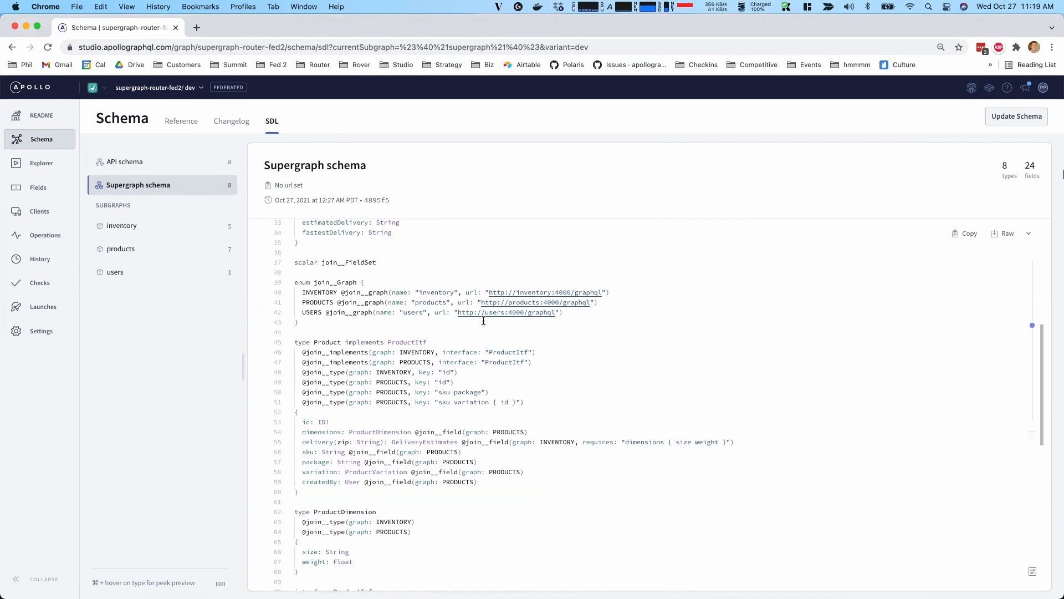
pyautogui.moveTo(380, 352)
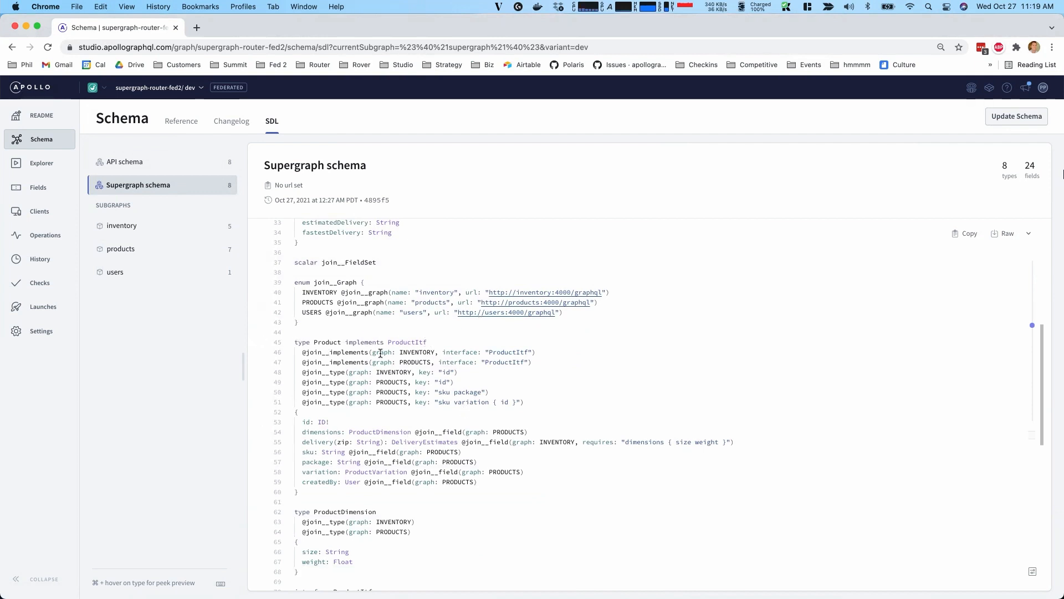
pyautogui.scroll(-3)
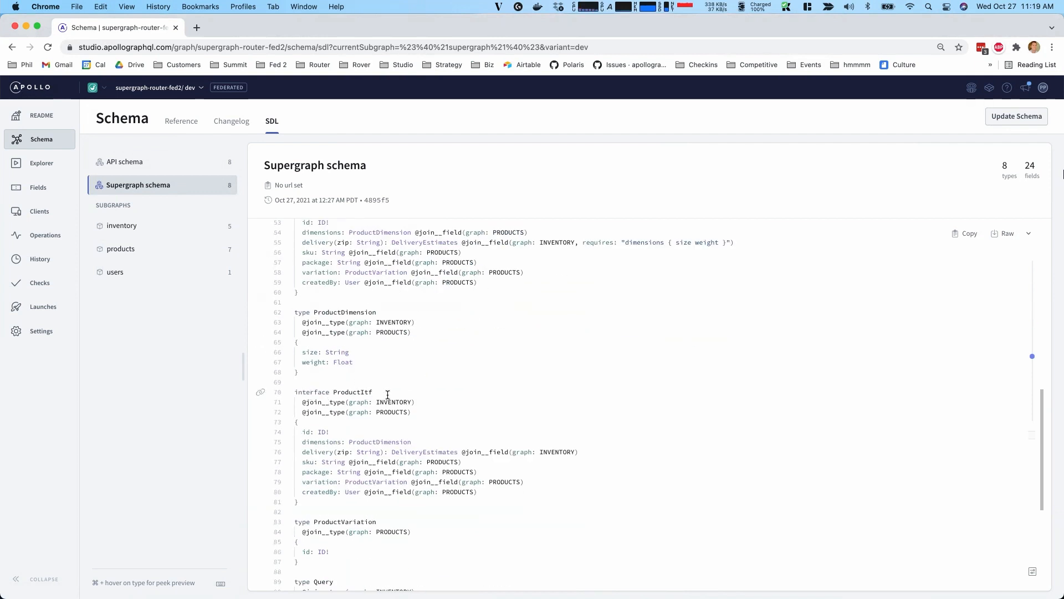
pyautogui.moveTo(438, 459)
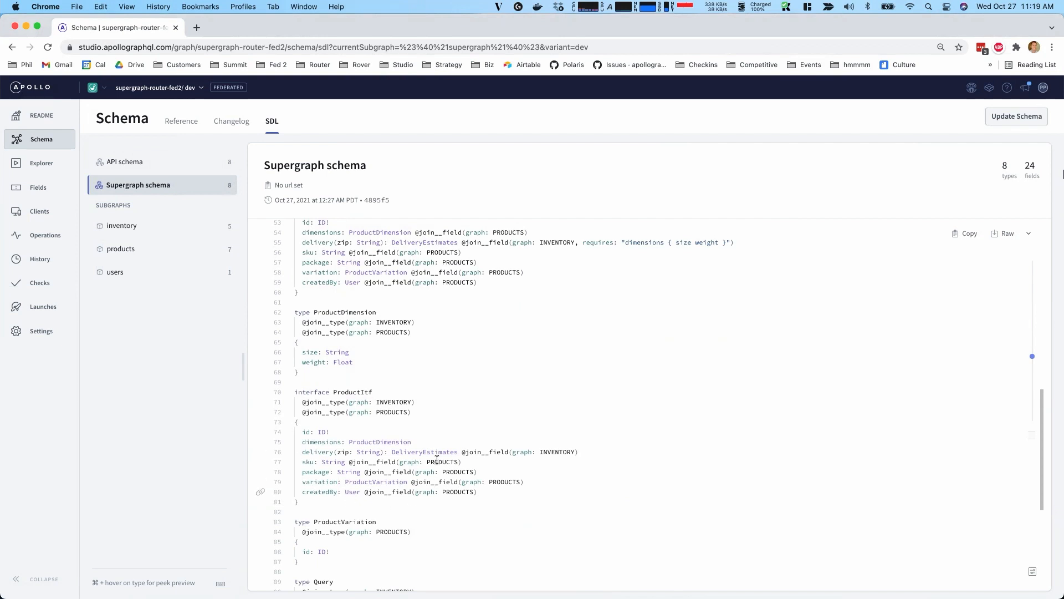
pyautogui.moveTo(372, 520)
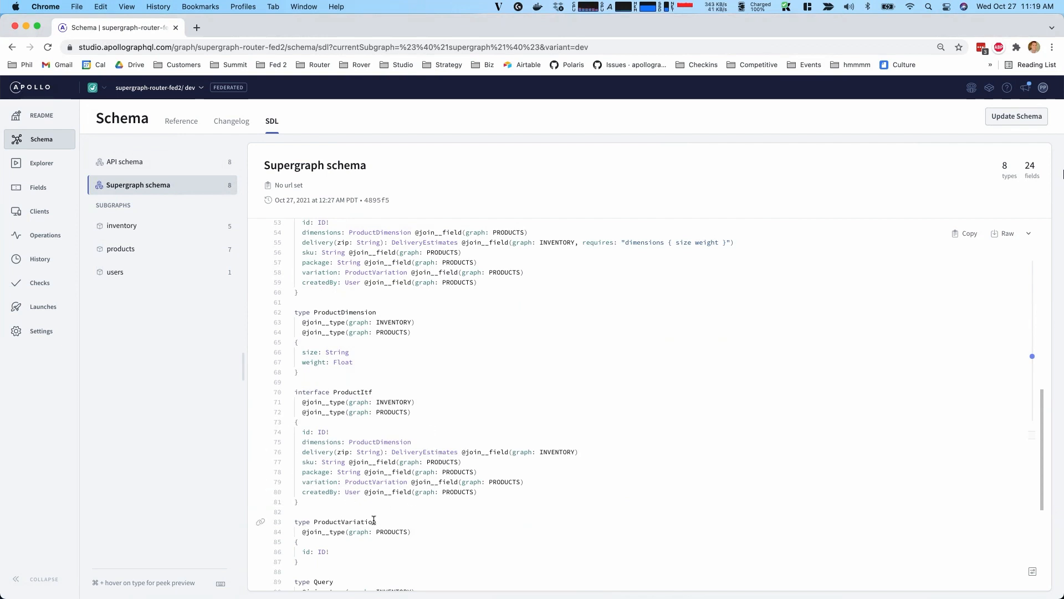
pyautogui.moveTo(368, 482)
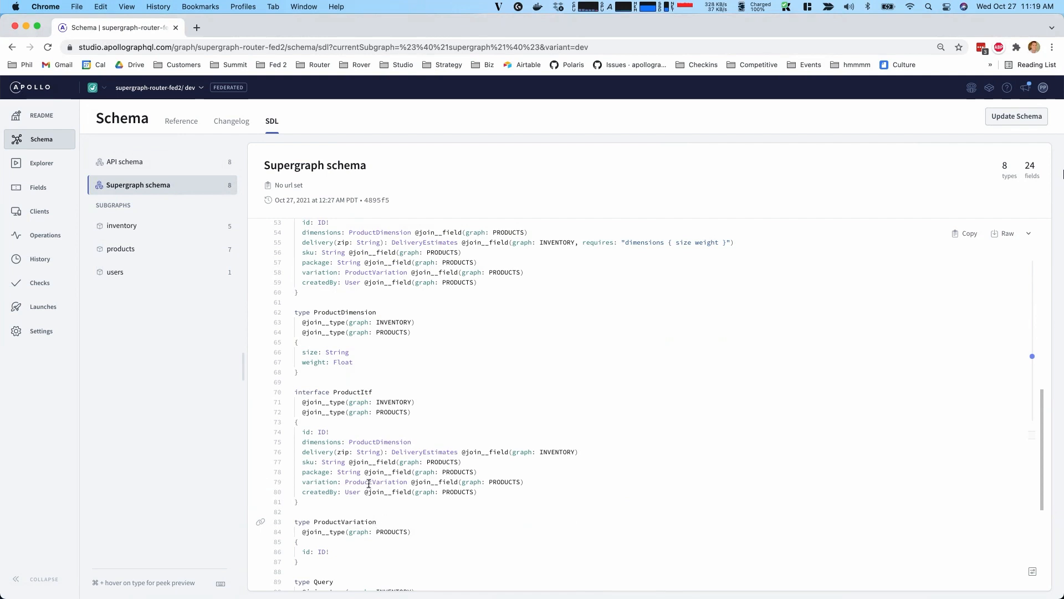
pyautogui.moveTo(148, 165)
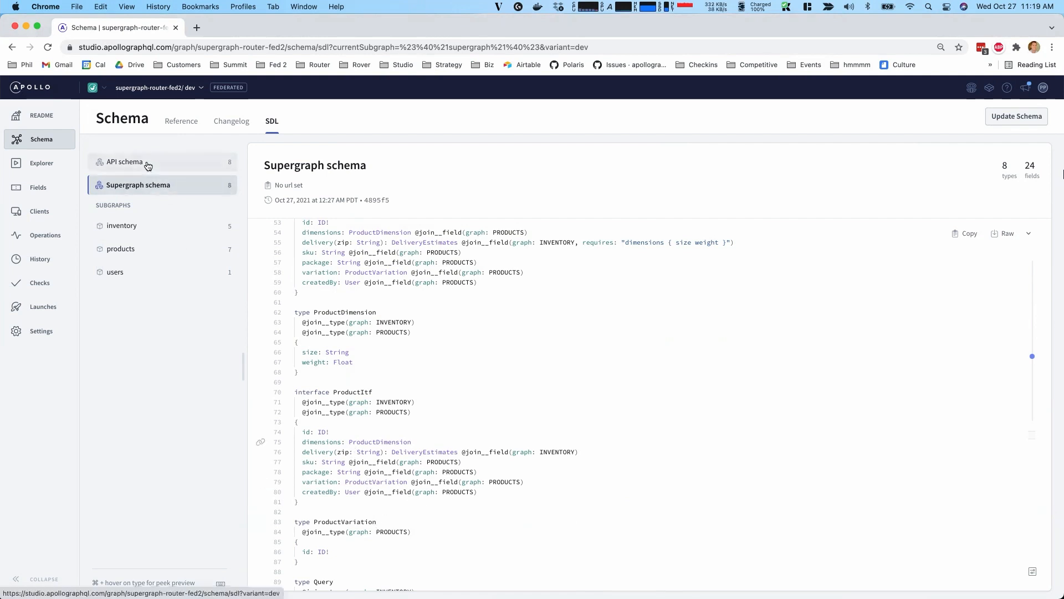
# Show the API schema with clean type definitions, free of join directives
pyautogui.click(124, 162)
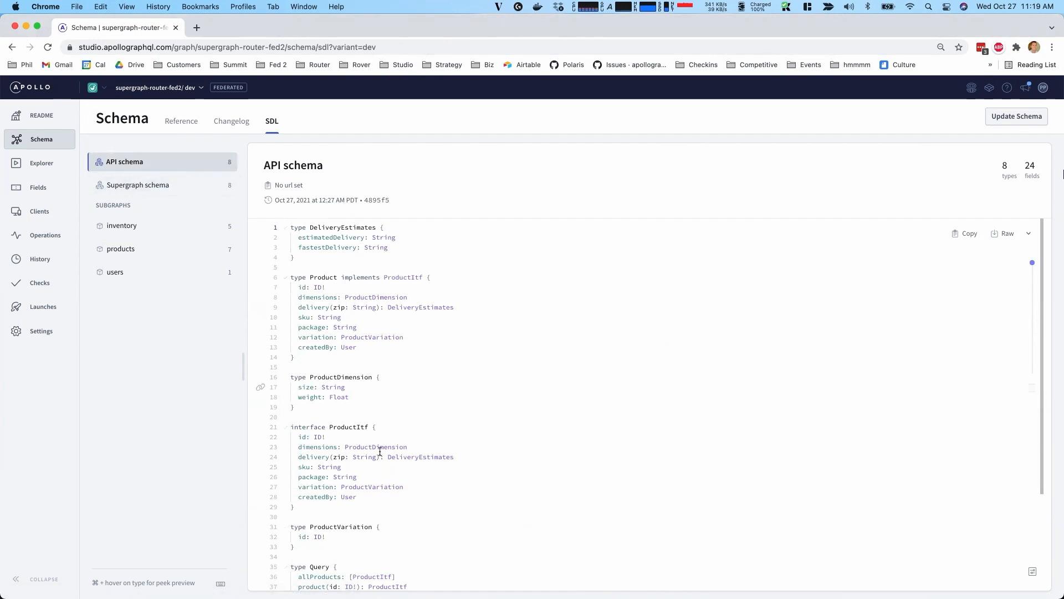
pyautogui.moveTo(359, 477)
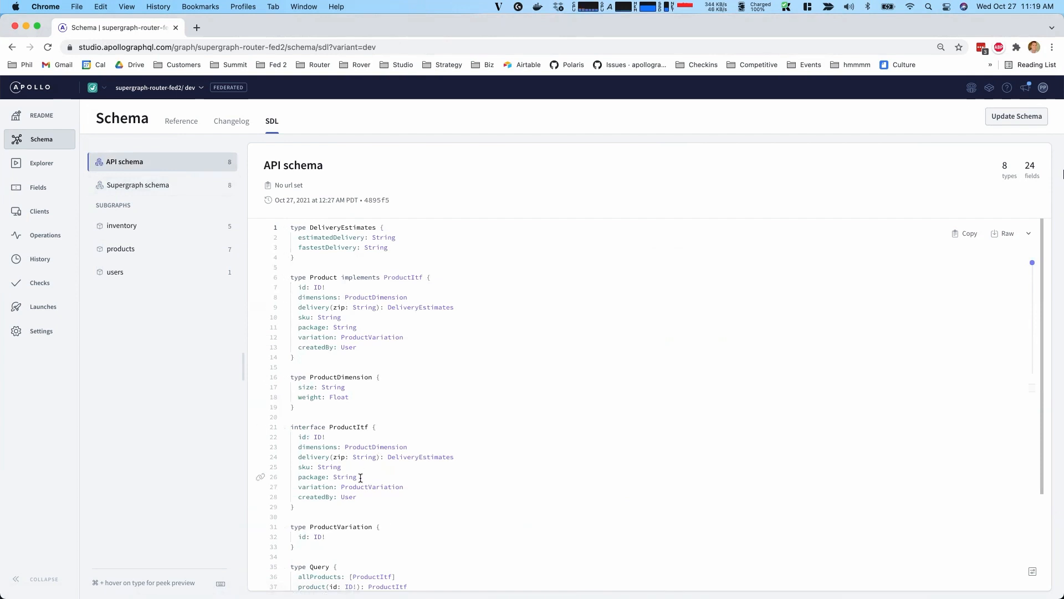
pyautogui.moveTo(206, 339)
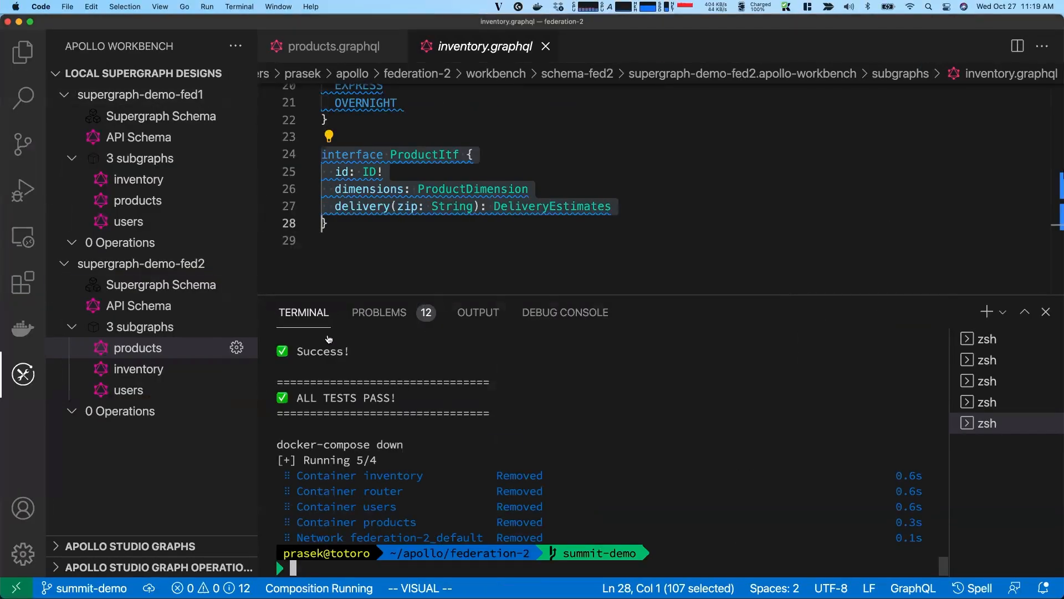
# Scroll the terminal through the docker-compose managed run and allProducts smoke test output
pyautogui.scroll(3)
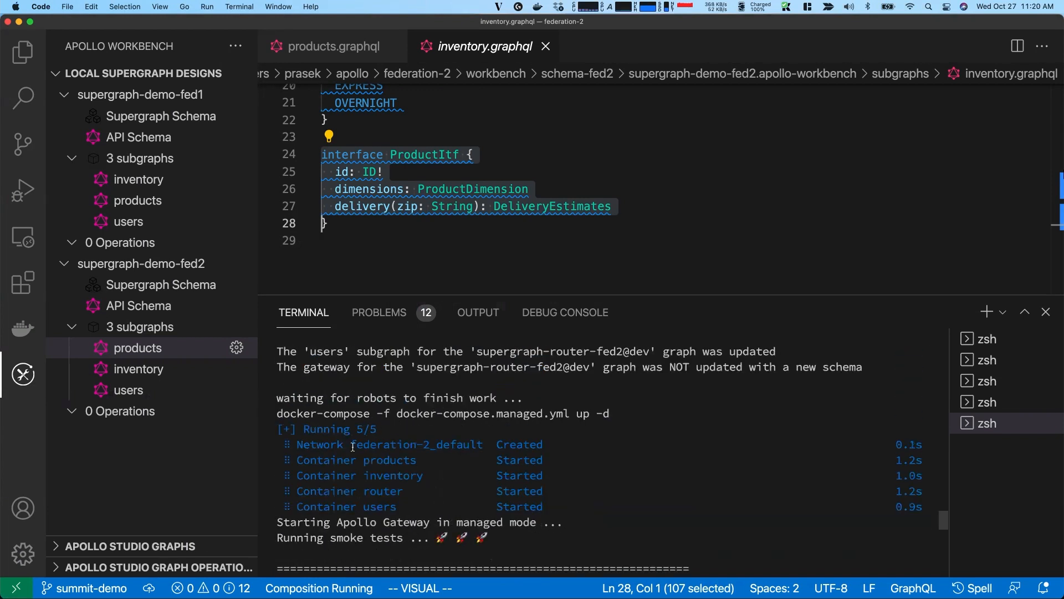
pyautogui.scroll(-3)
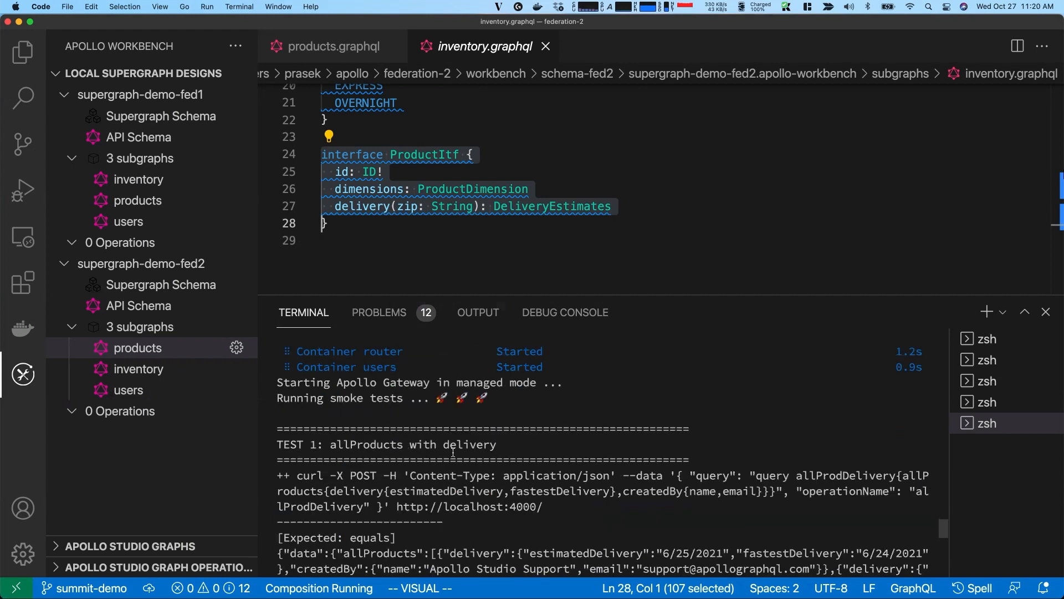